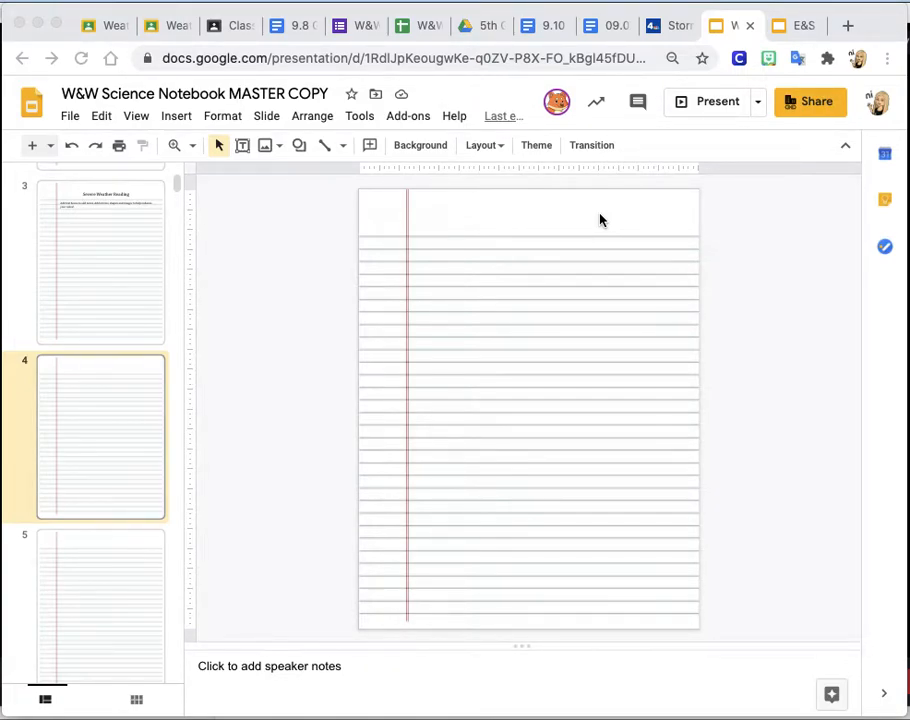
{"action": "mouse_move", "coordinate": [500, 256]}
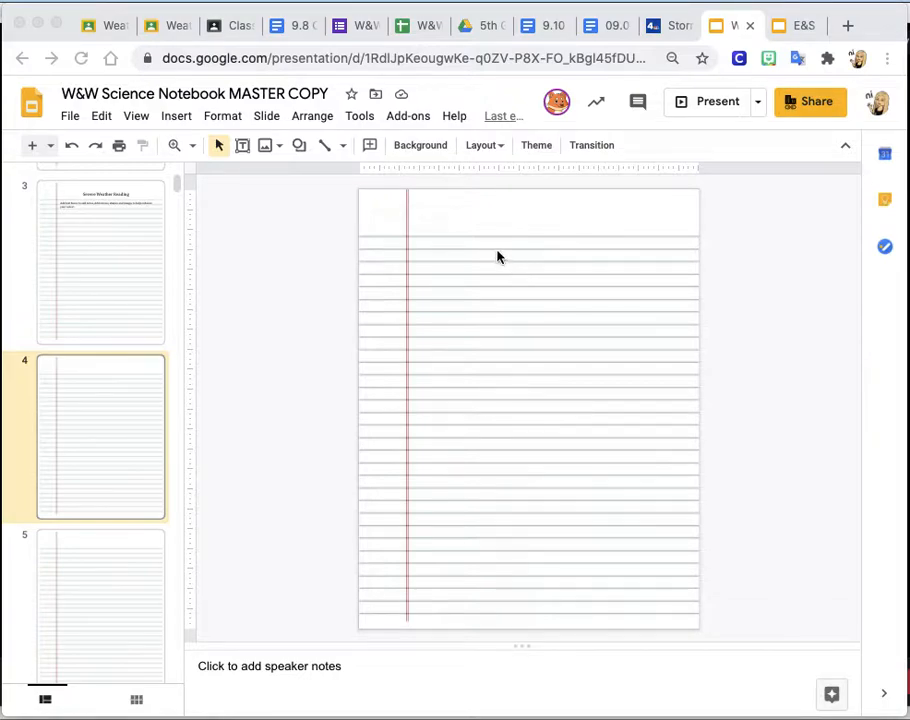
{"action": "mouse_move", "coordinate": [464, 330]}
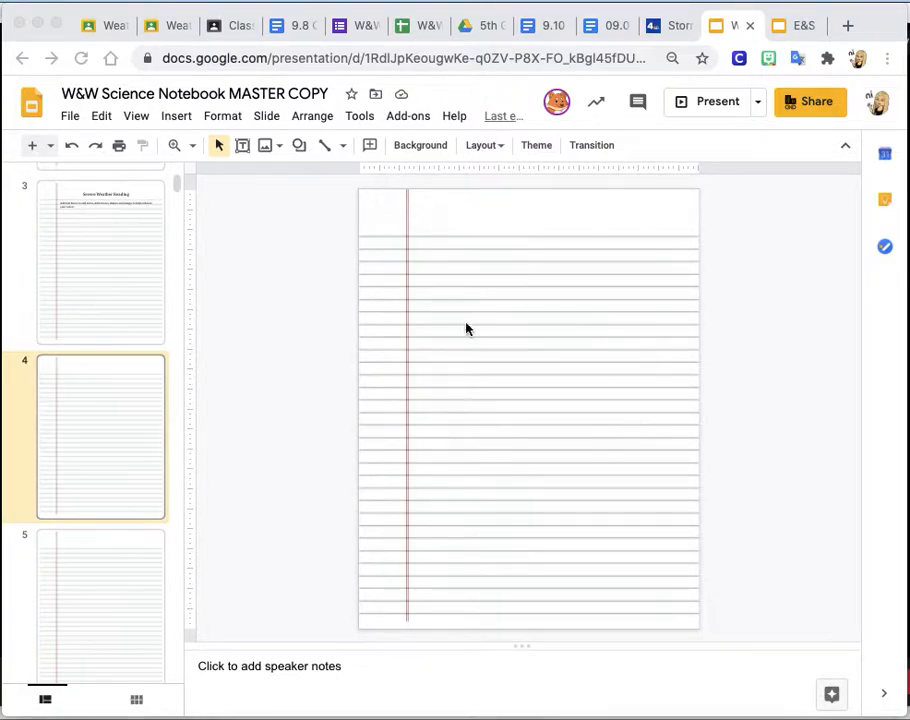
{"action": "mouse_move", "coordinate": [466, 186]}
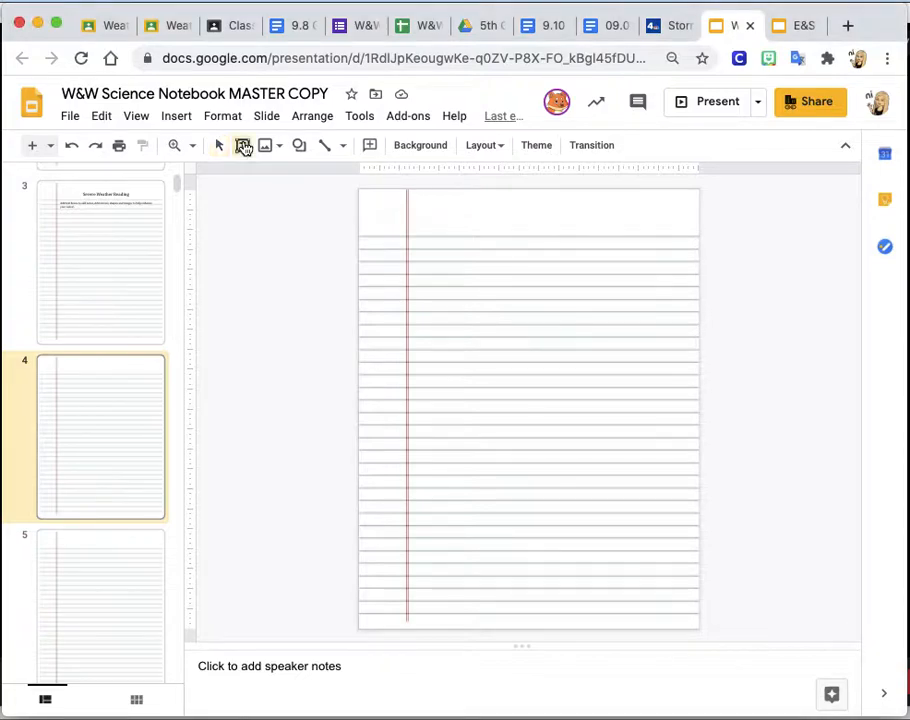
Step: Add a text box reading 'TITLE EXAMPLE' near the top and enlarge its font to 28 pt
{"action": "left_click_drag", "start_coordinate": [432, 224], "coordinate": [556, 286]}
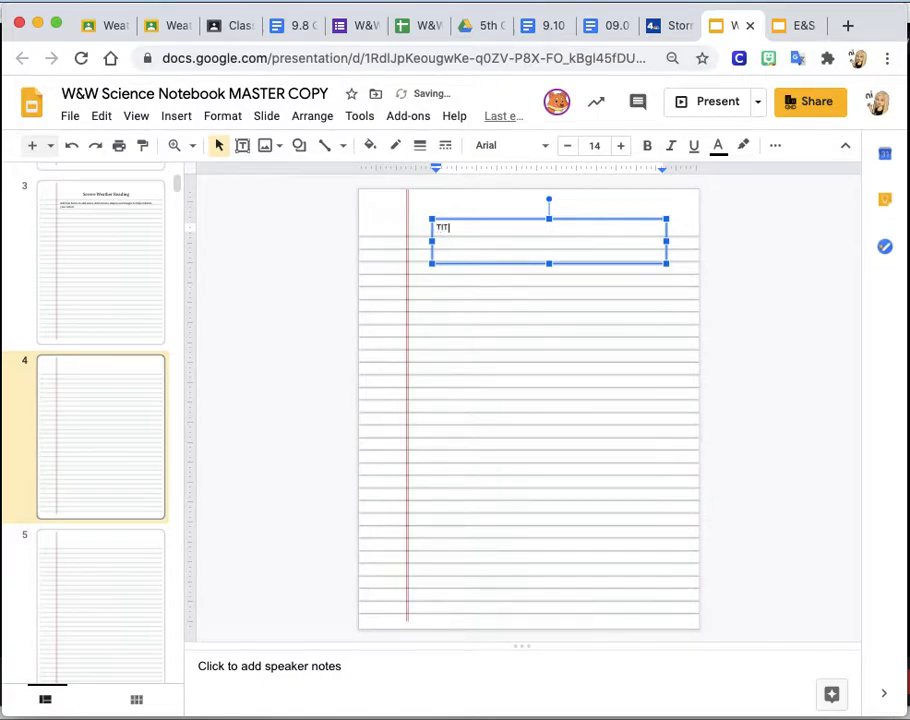
{"action": "type", "text": "TITLE EXAMPLE"}
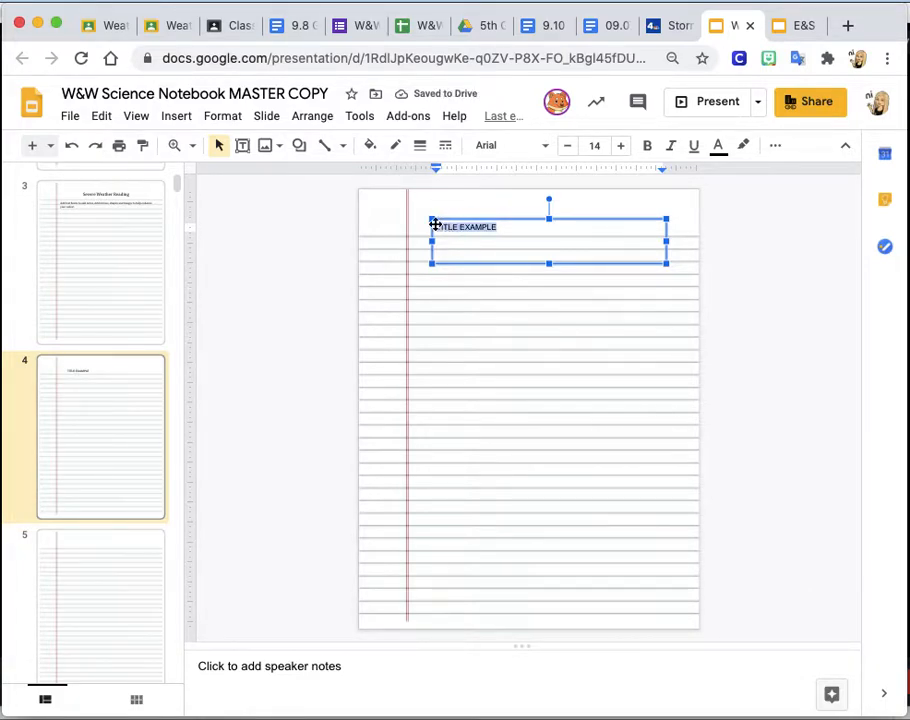
{"action": "mouse_move", "coordinate": [620, 146]}
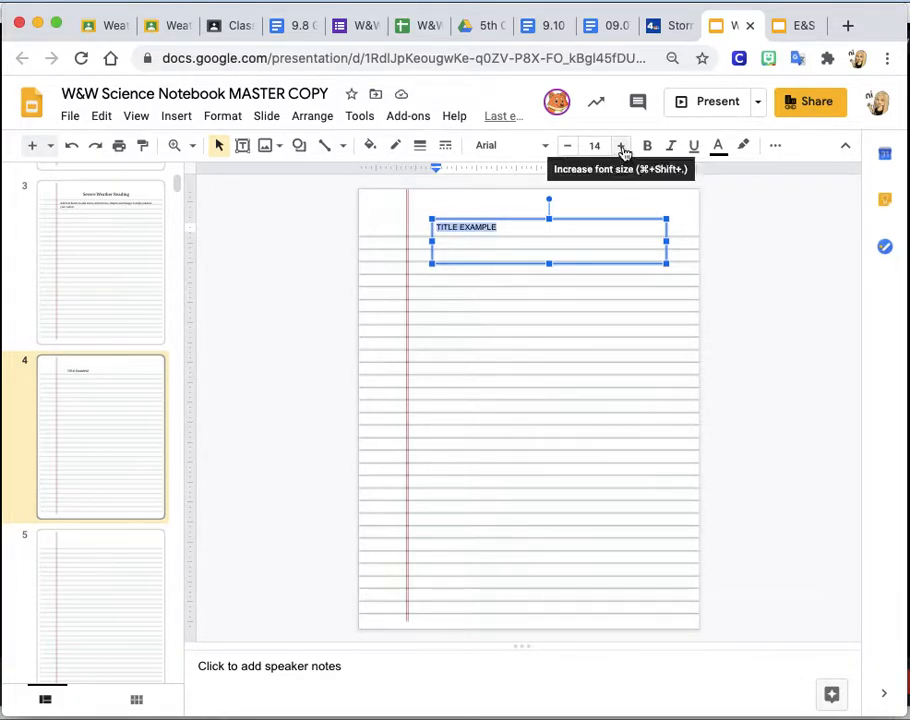
{"action": "left_click", "coordinate": [622, 146]}
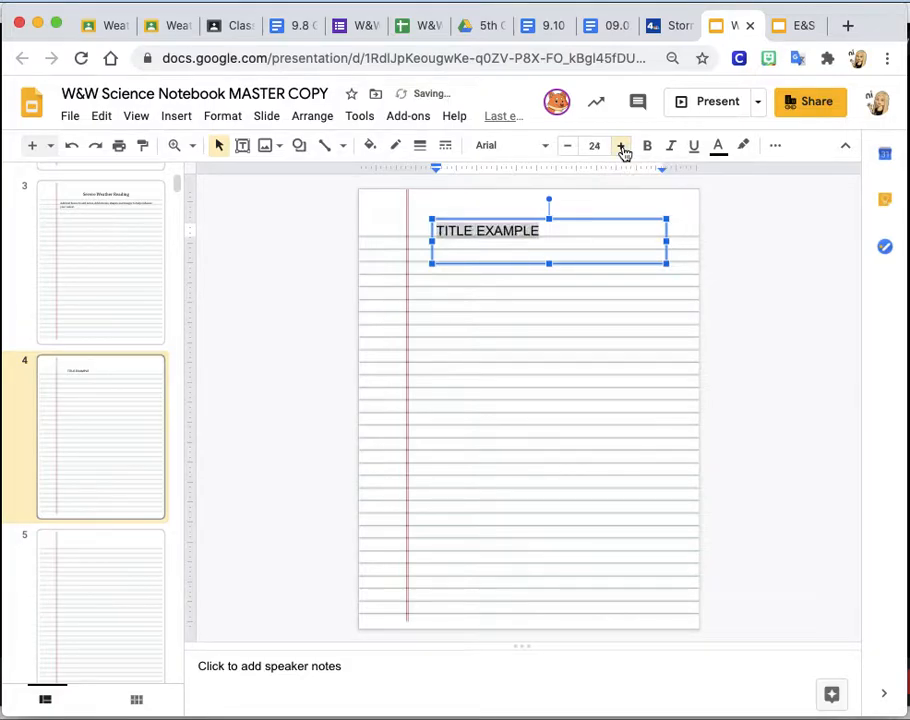
{"action": "left_click", "coordinate": [620, 144]}
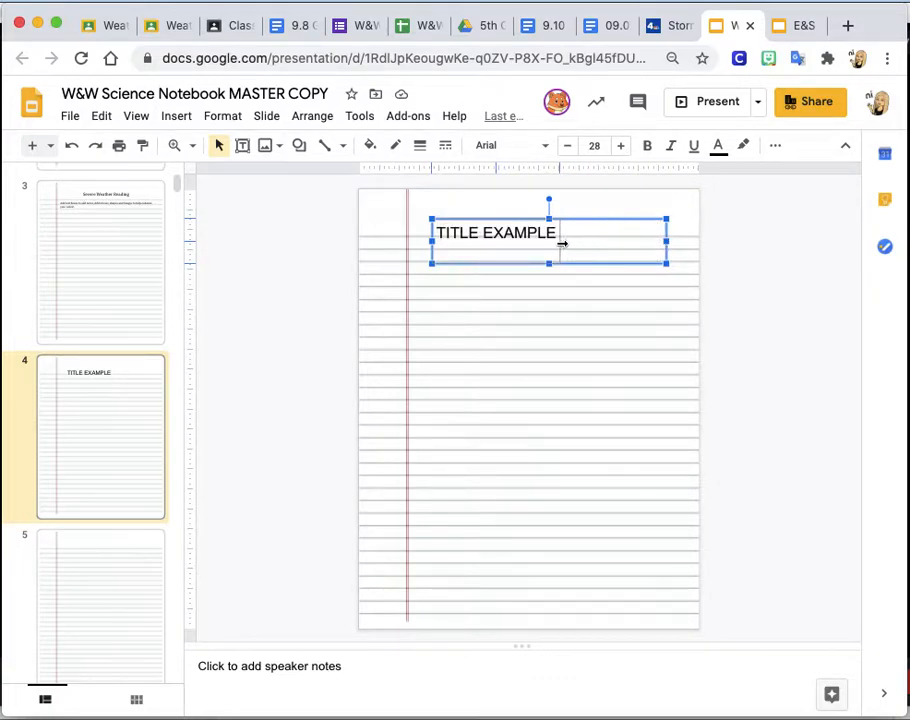
Step: Shrink the title box to fit its text and centre it horizontally near the top
{"action": "left_click_drag", "start_coordinate": [668, 240], "coordinate": [564, 240]}
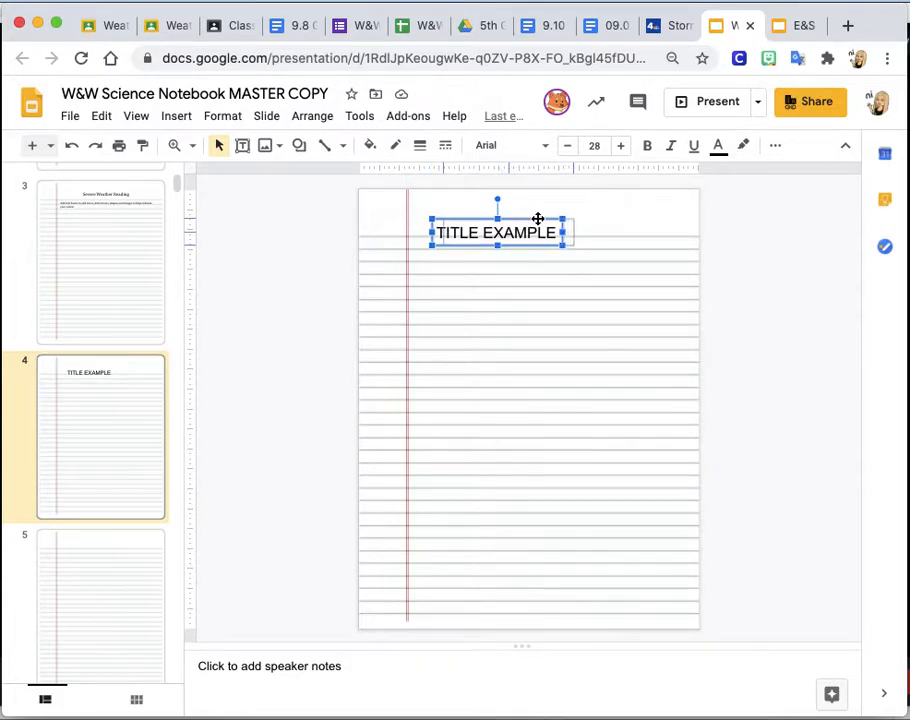
{"action": "left_click_drag", "start_coordinate": [496, 232], "coordinate": [528, 230]}
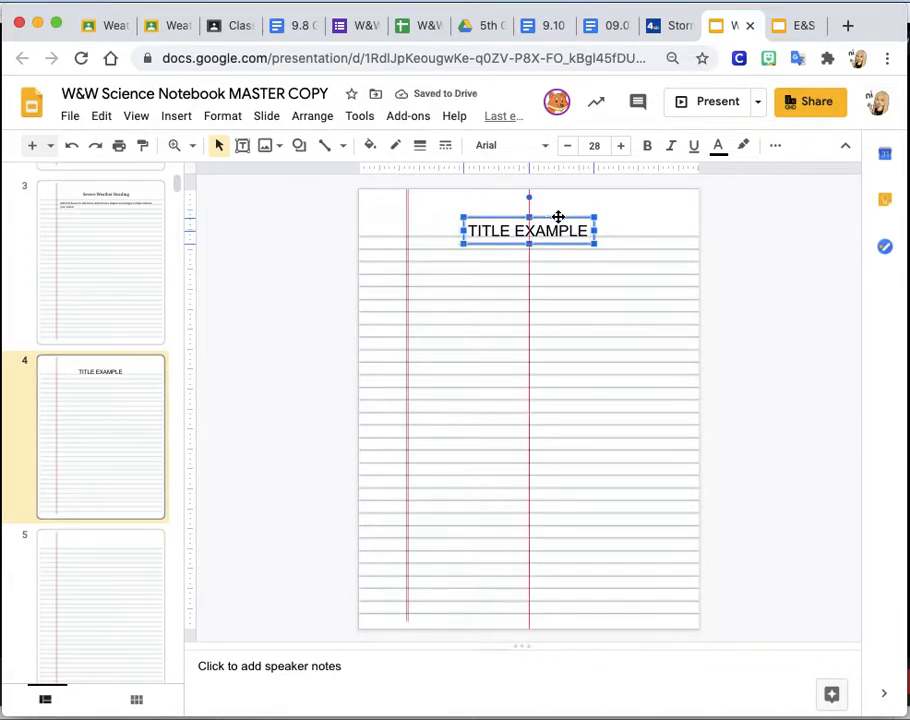
{"action": "left_click_drag", "start_coordinate": [528, 230], "coordinate": [528, 252]}
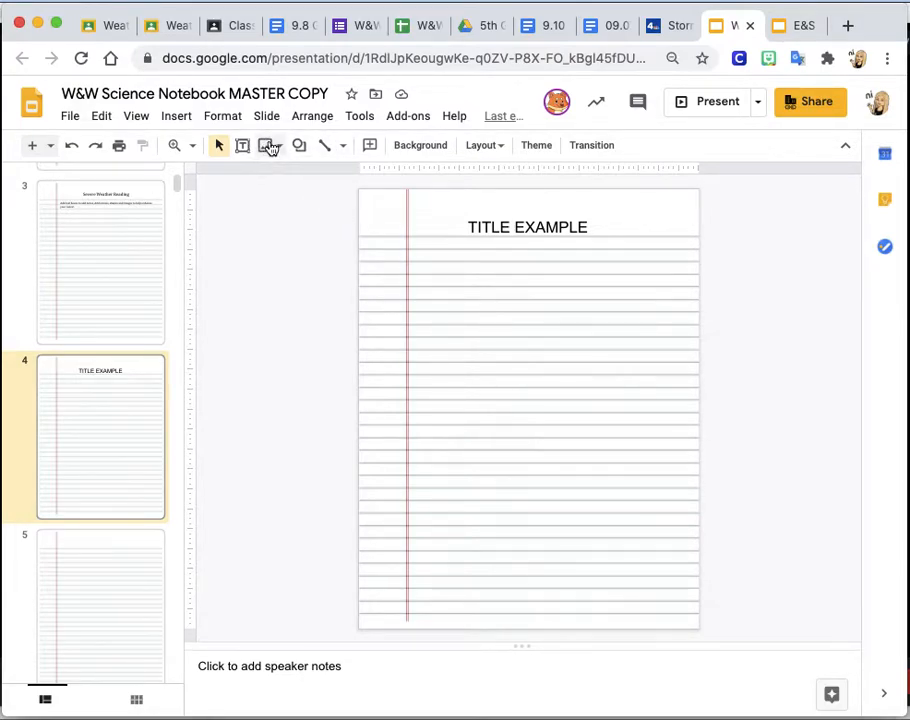
{"action": "mouse_move", "coordinate": [264, 144]}
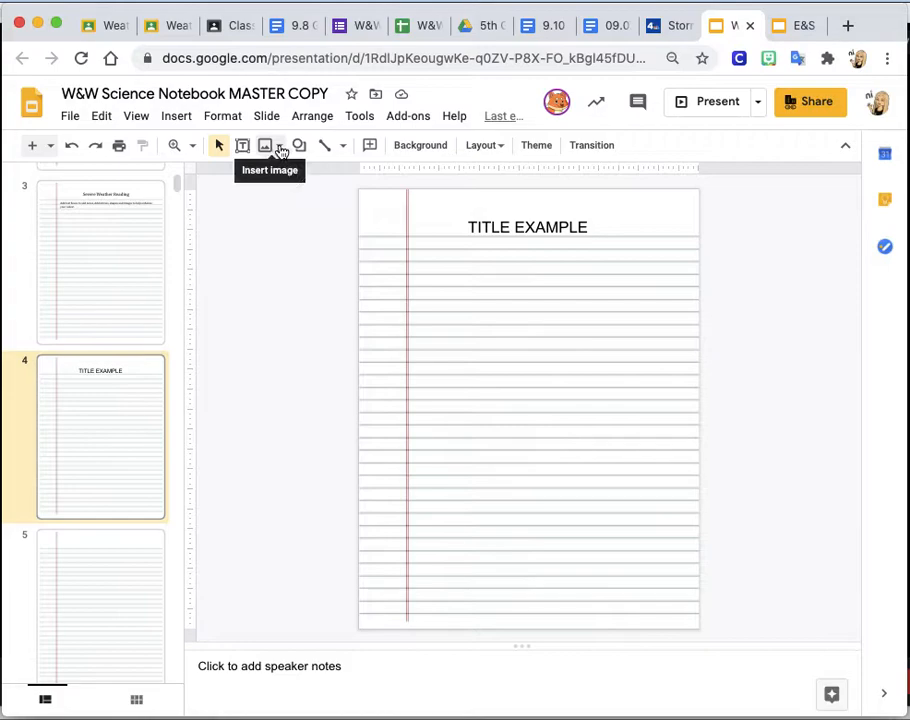
Step: Bring up the Insert image source choices from the toolbar
{"action": "left_click", "coordinate": [264, 144]}
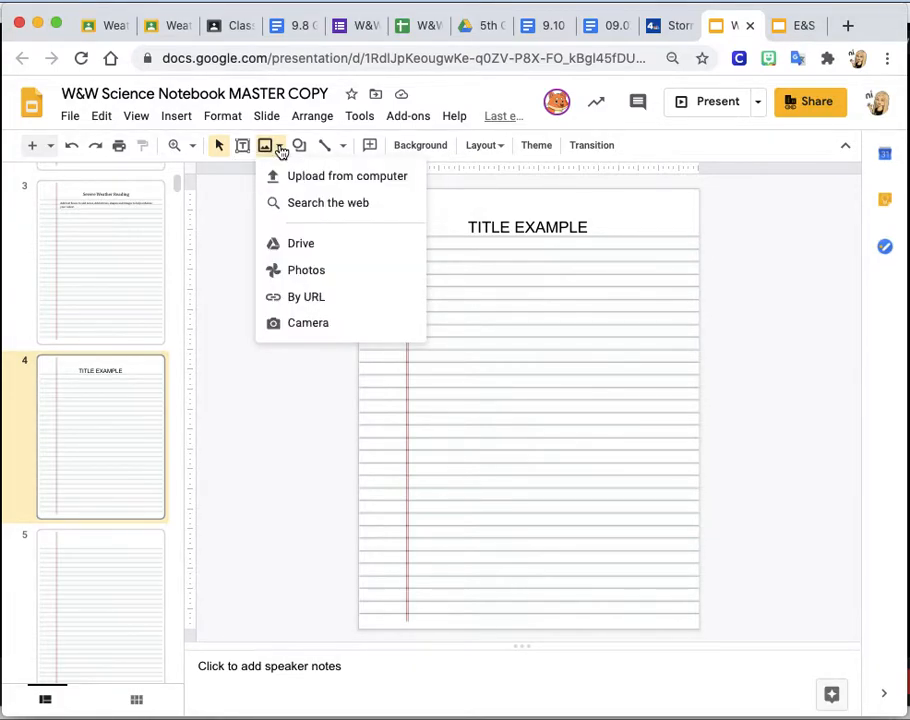
{"action": "mouse_move", "coordinate": [320, 182]}
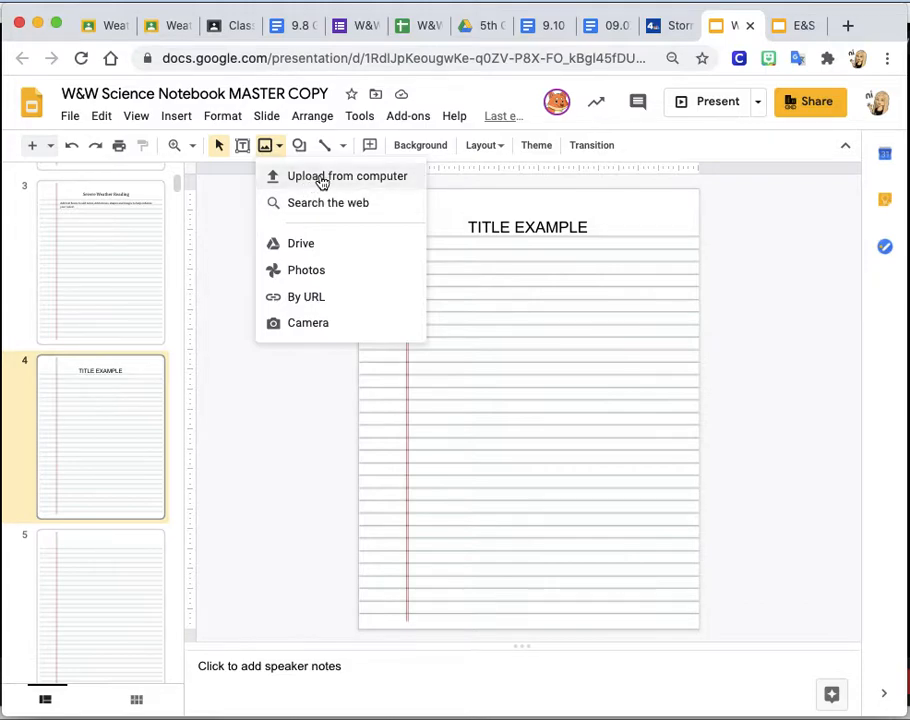
{"action": "mouse_move", "coordinate": [324, 172]}
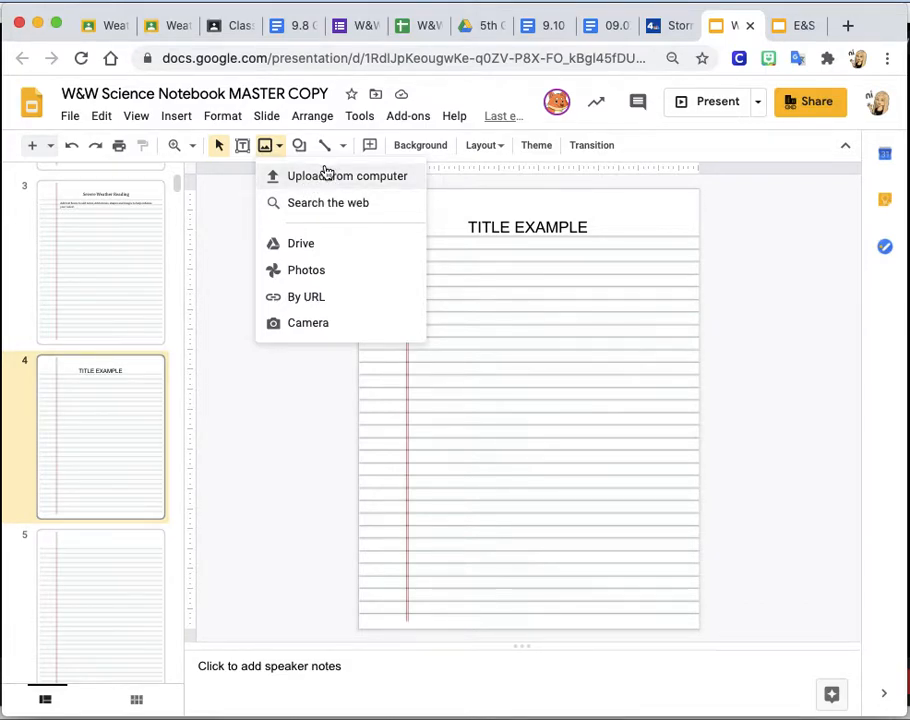
{"action": "mouse_move", "coordinate": [300, 244]}
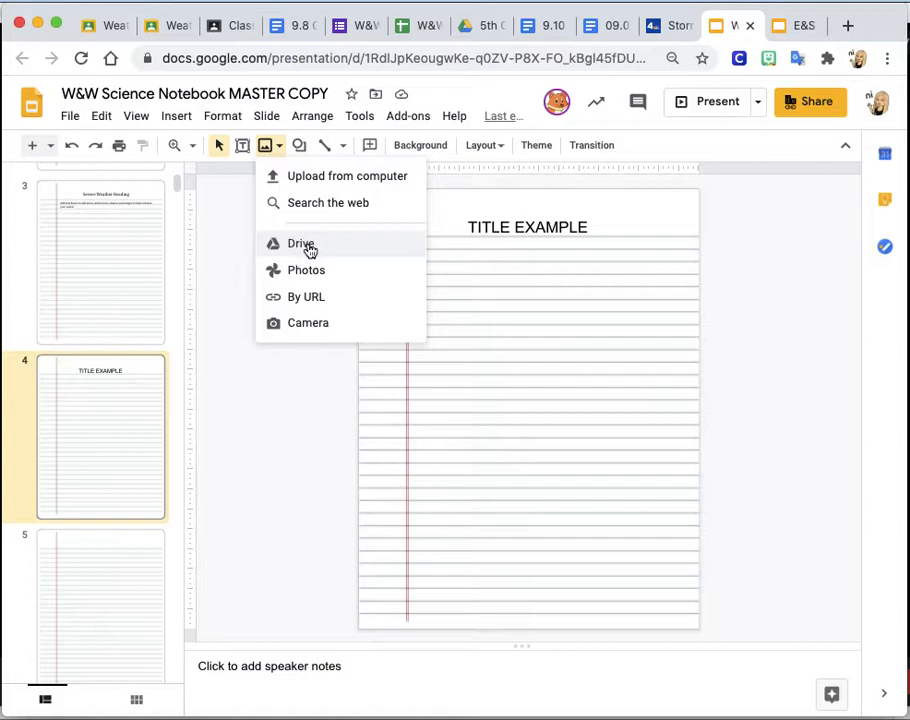
{"action": "mouse_move", "coordinate": [328, 202]}
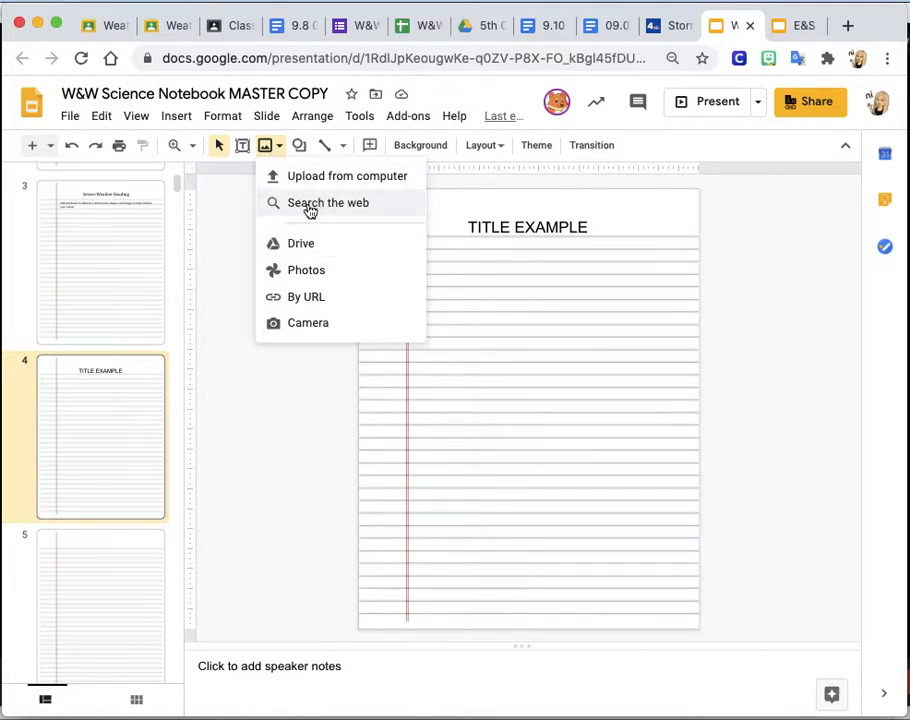
Step: Search the web for thunderstorm images and insert the dark purple lightning photo
{"action": "left_click", "coordinate": [328, 202]}
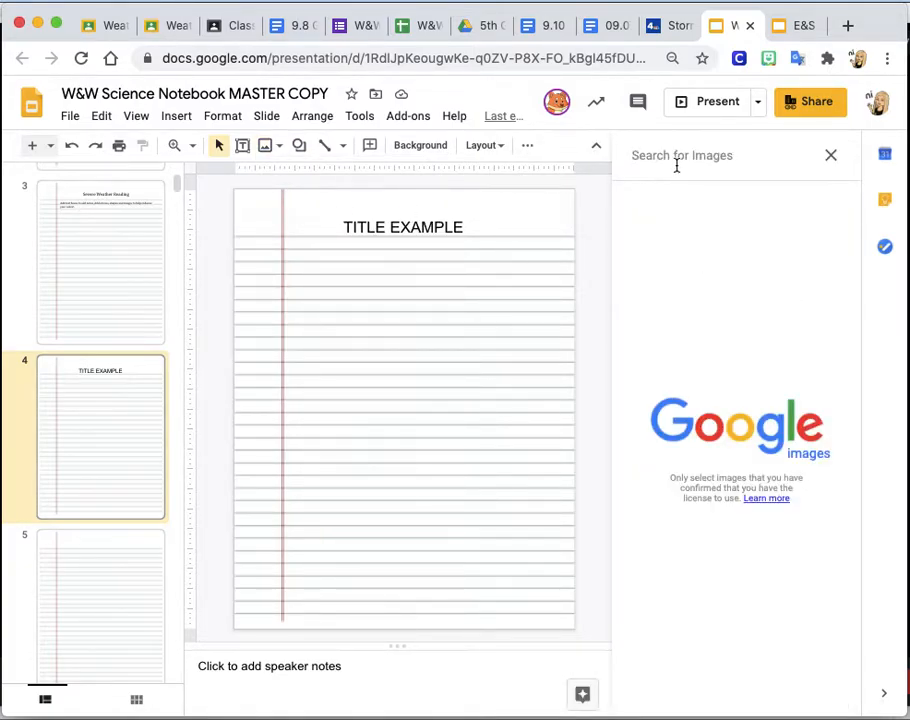
{"action": "type", "text": "thunderso"}
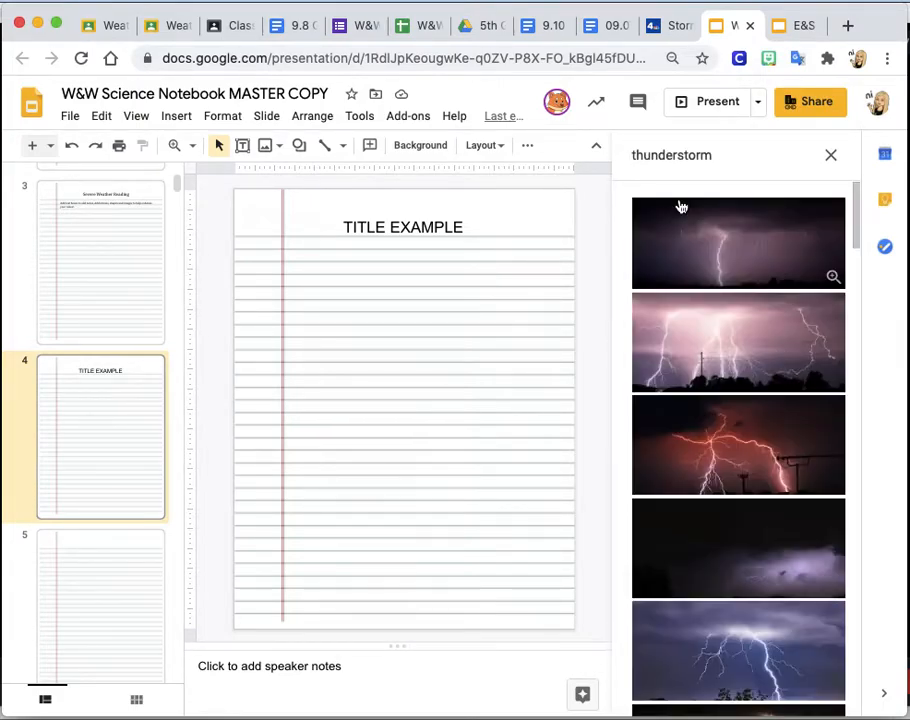
{"action": "mouse_move", "coordinate": [716, 544]}
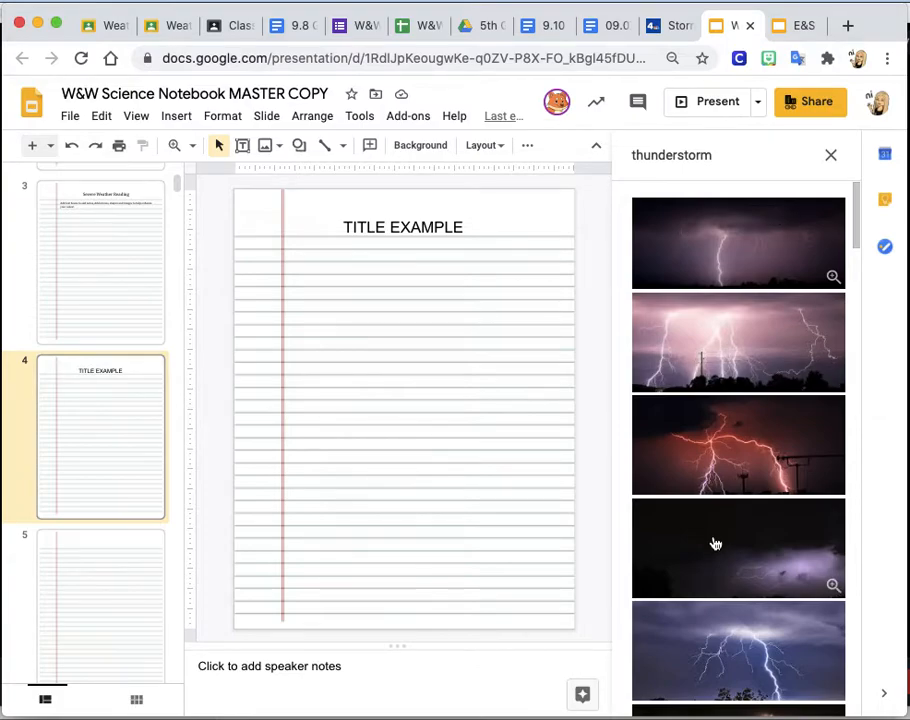
{"action": "scroll", "scroll_direction": "down", "scroll_amount": 3}
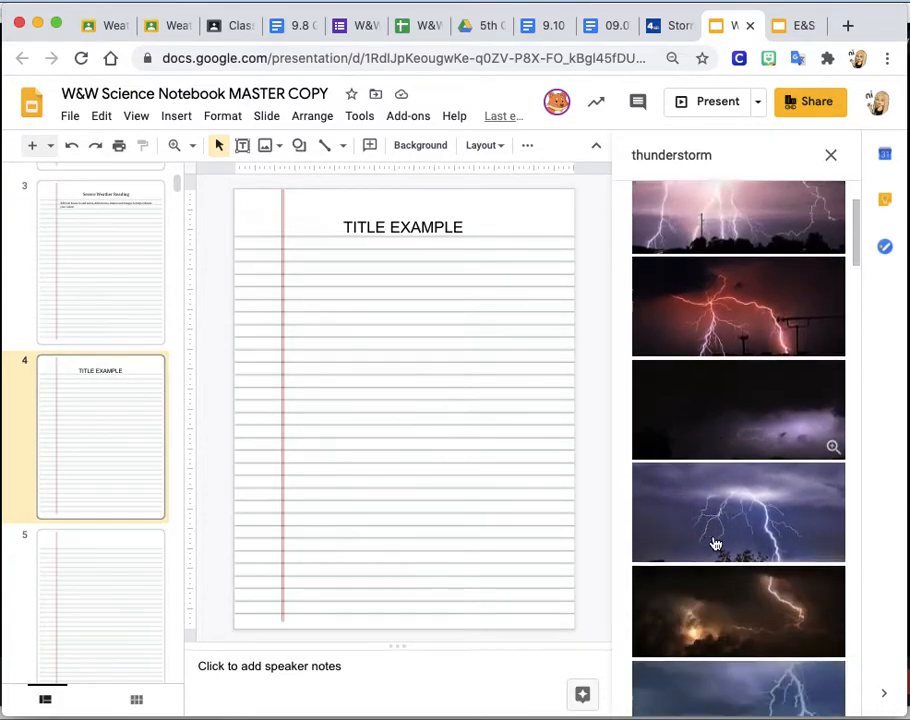
{"action": "scroll", "scroll_direction": "down", "scroll_amount": 3}
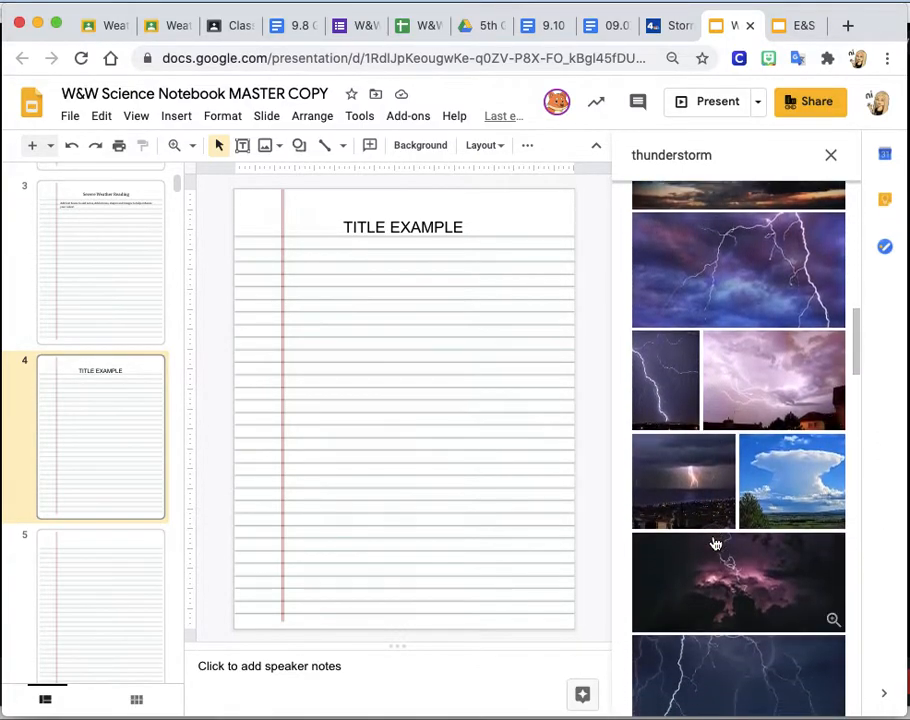
{"action": "scroll", "scroll_direction": "down", "scroll_amount": 3}
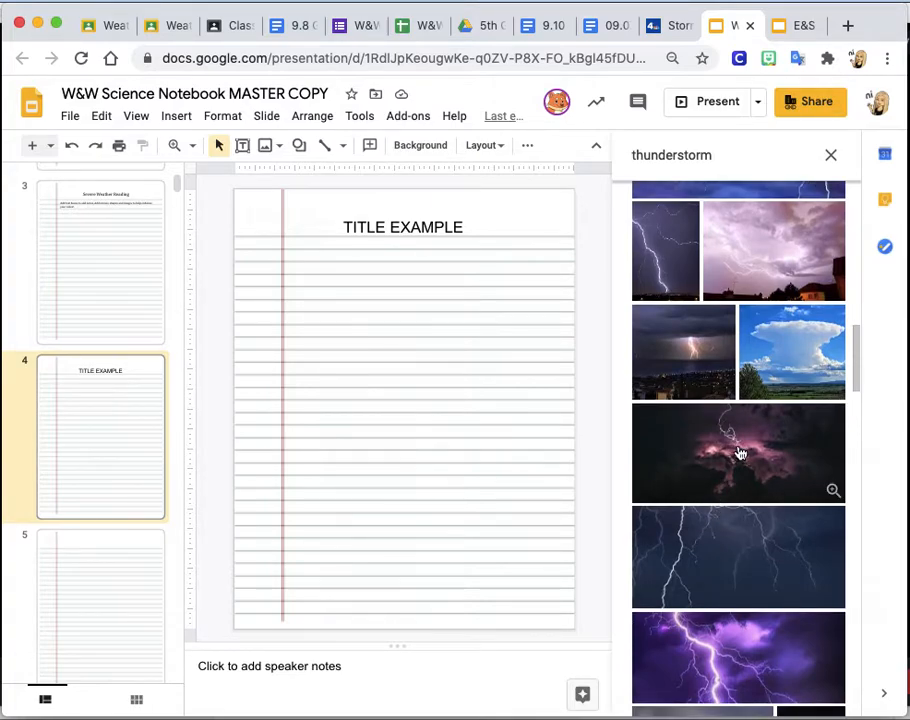
{"action": "left_click", "coordinate": [738, 452]}
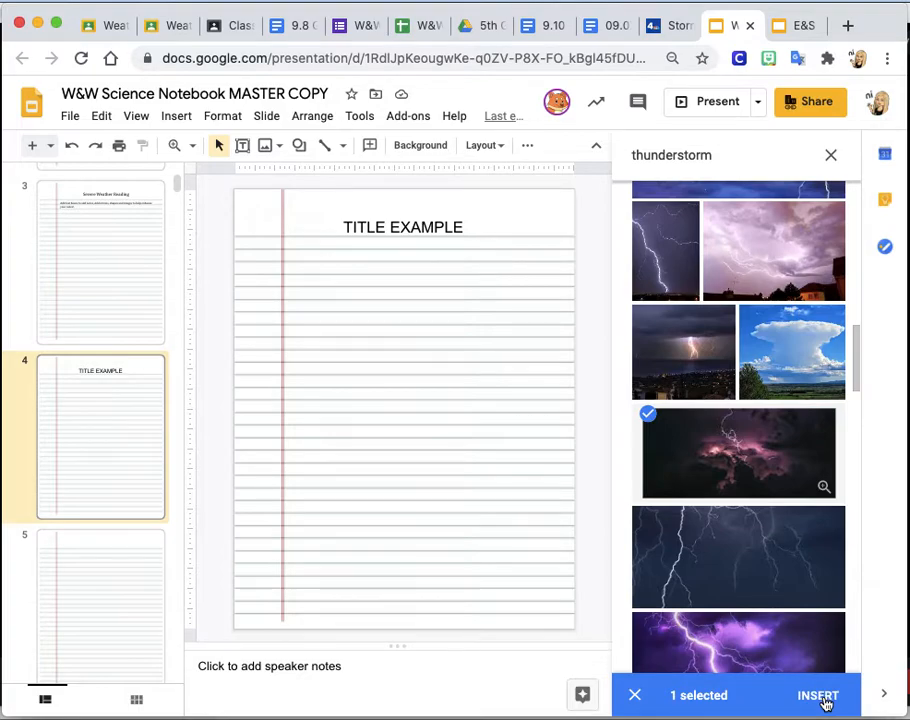
{"action": "left_click", "coordinate": [818, 696]}
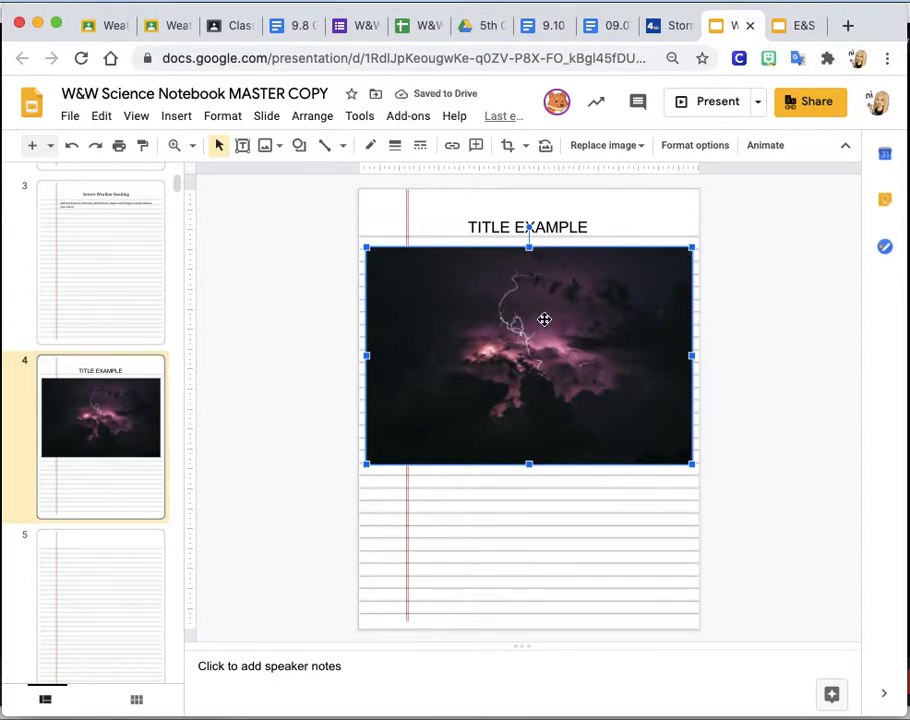
{"action": "mouse_move", "coordinate": [678, 448]}
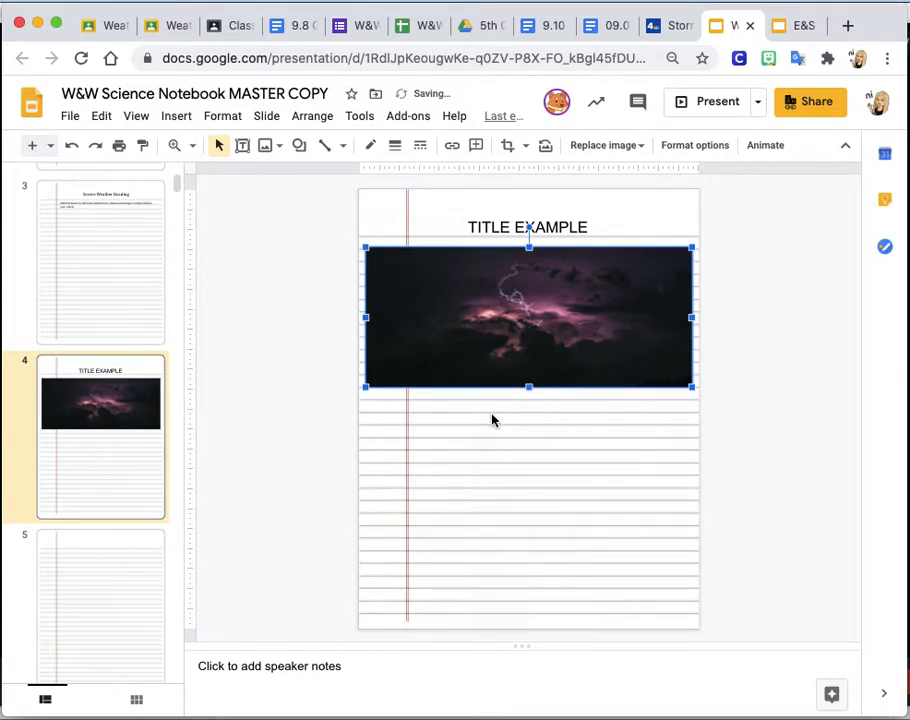
Step: Shrink the thunderstorm photo into a small picture centred below the title
{"action": "left_click_drag", "start_coordinate": [528, 388], "coordinate": [528, 466]}
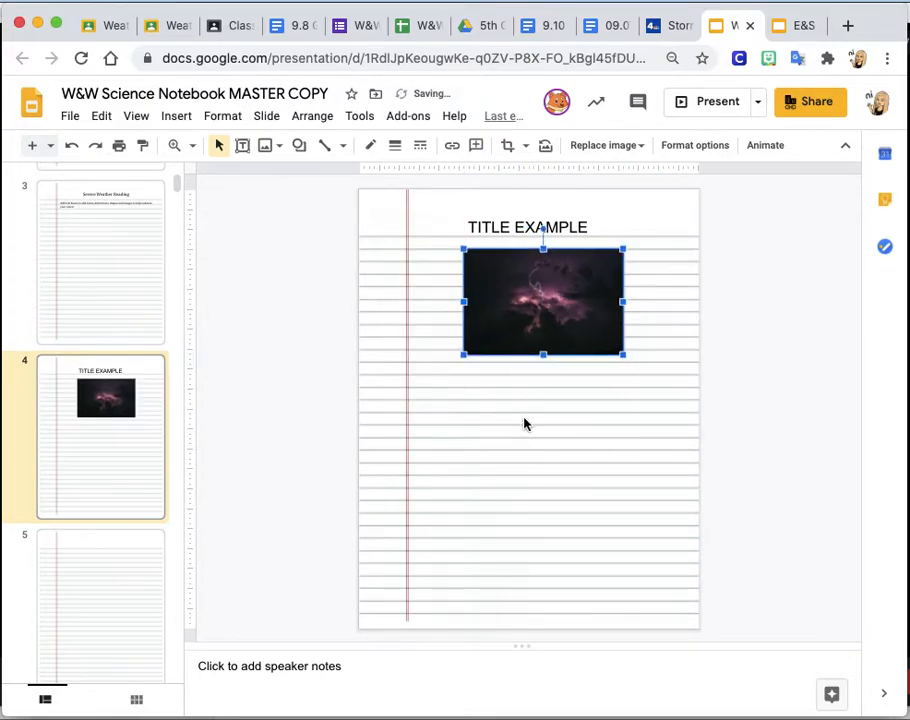
{"action": "left_click", "coordinate": [264, 144]}
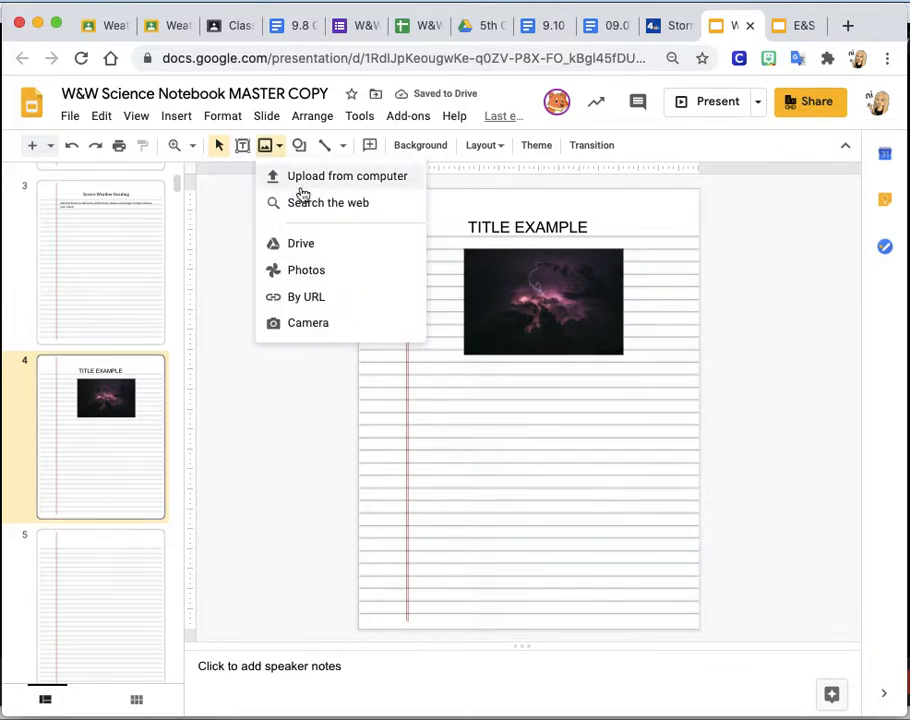
Step: Search the web for Will Smith and insert the smiling portrait photo onto the slide
{"action": "left_click", "coordinate": [328, 202]}
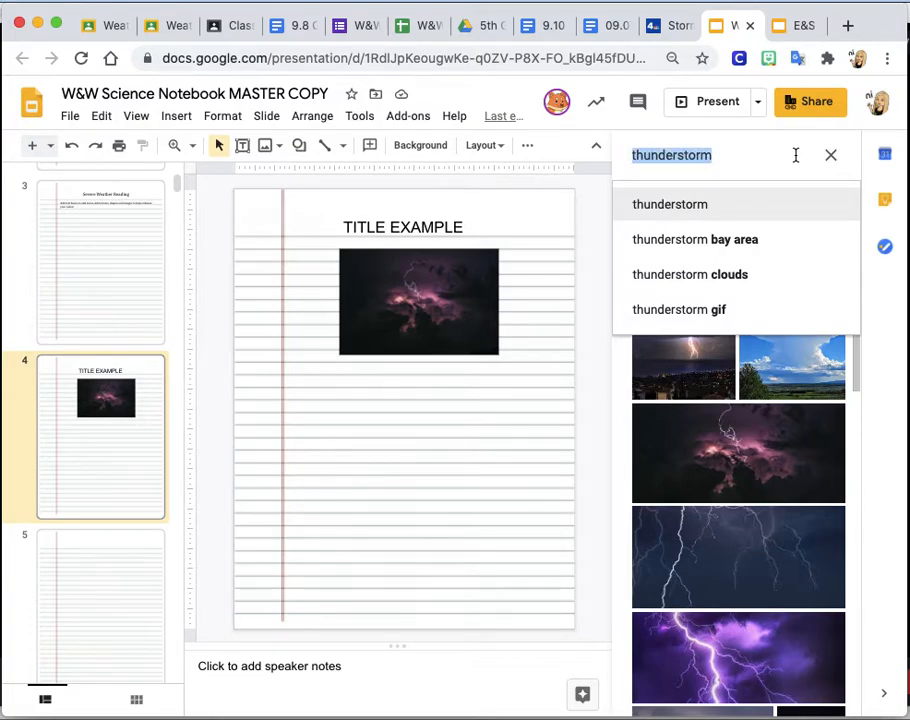
{"action": "type", "text": "will smith"}
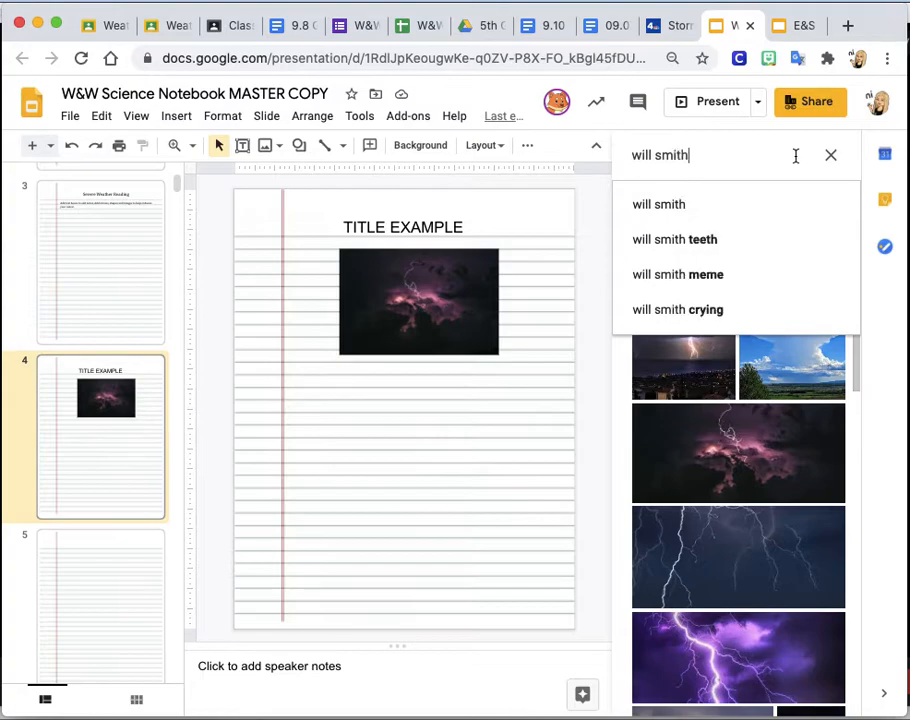
{"action": "left_click", "coordinate": [660, 204]}
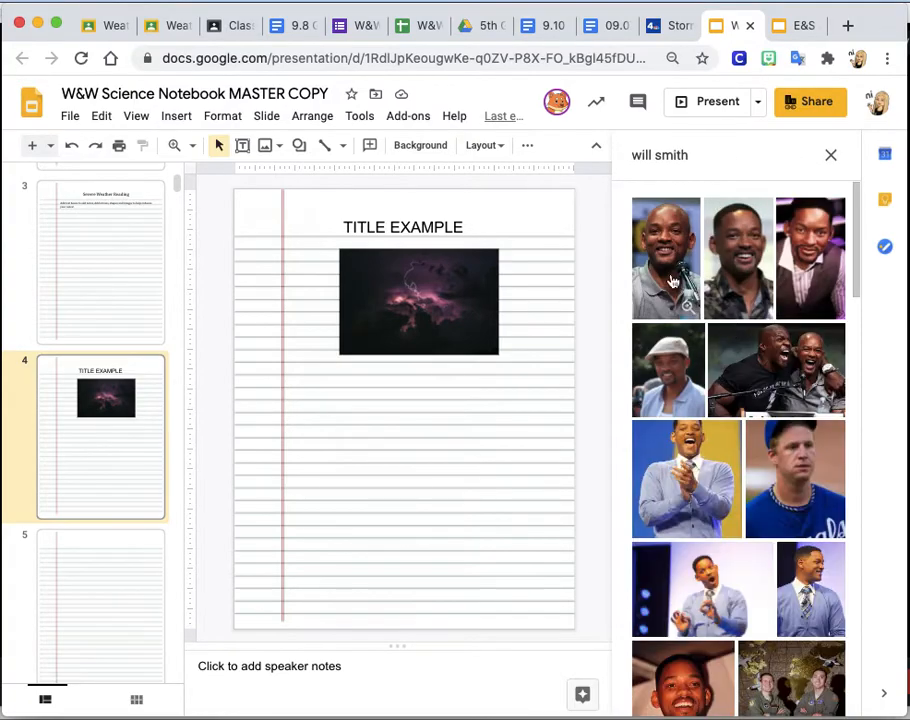
{"action": "mouse_move", "coordinate": [728, 560]}
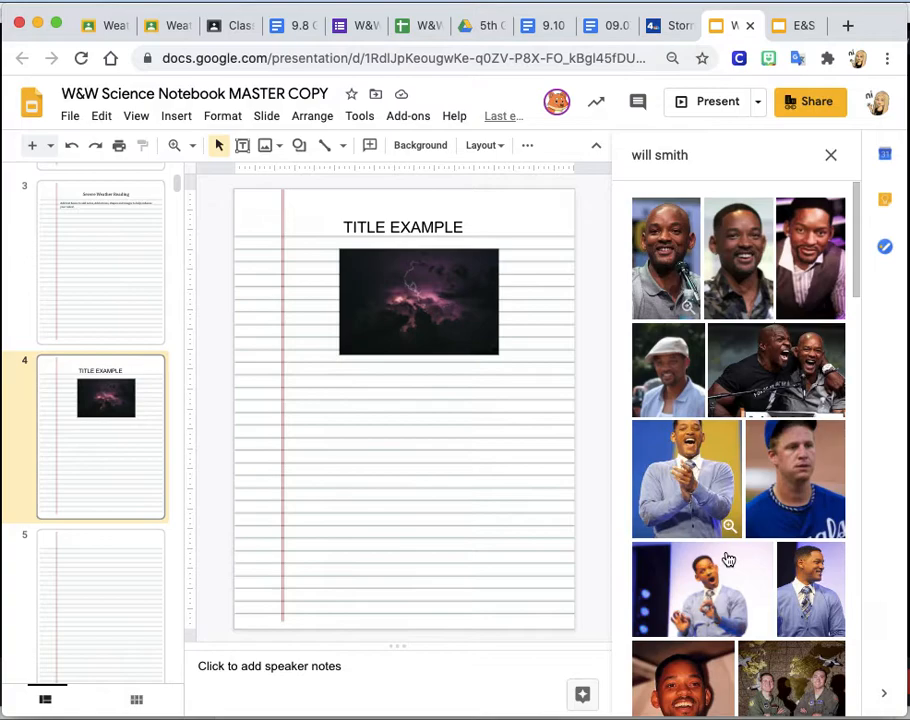
{"action": "scroll", "scroll_direction": "down", "scroll_amount": 3}
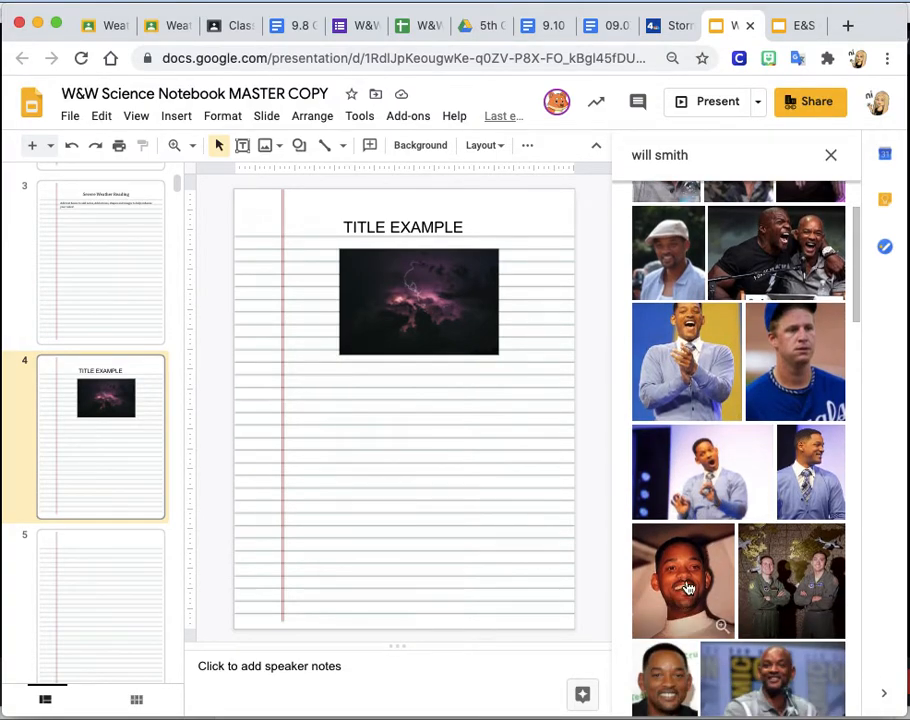
{"action": "left_click", "coordinate": [684, 580]}
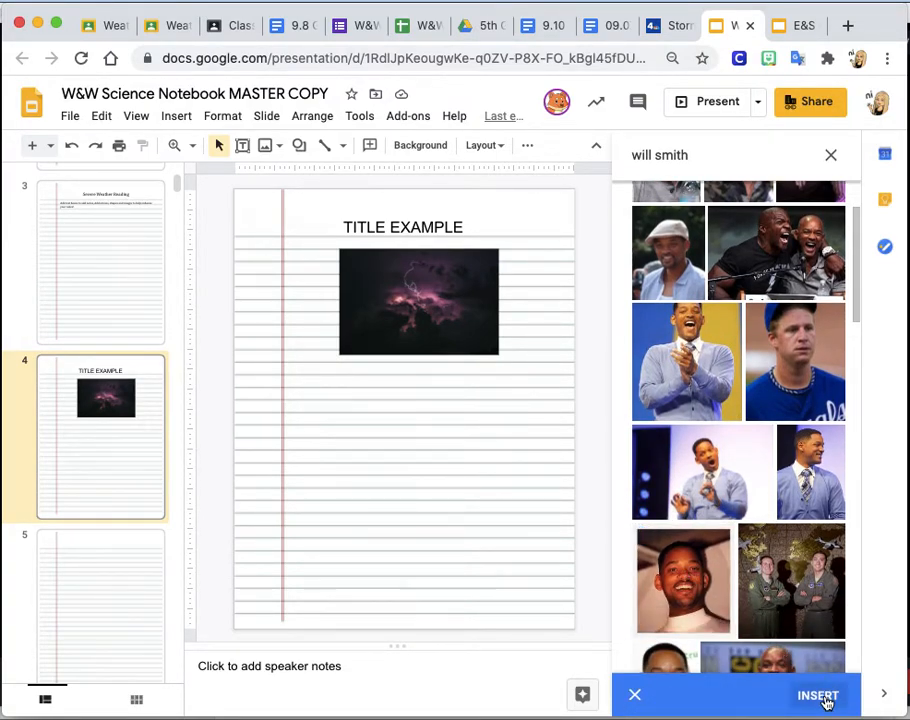
{"action": "left_click", "coordinate": [818, 696]}
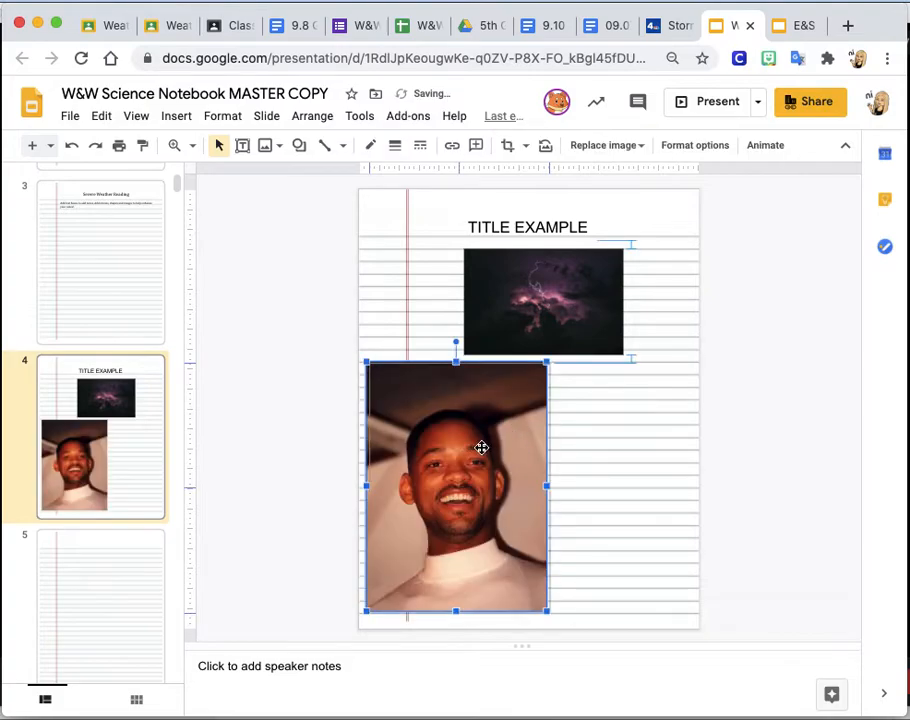
Step: Resize the portrait to a small picture and place it centred below the thunderstorm photo
{"action": "left_click_drag", "start_coordinate": [456, 488], "coordinate": [528, 480]}
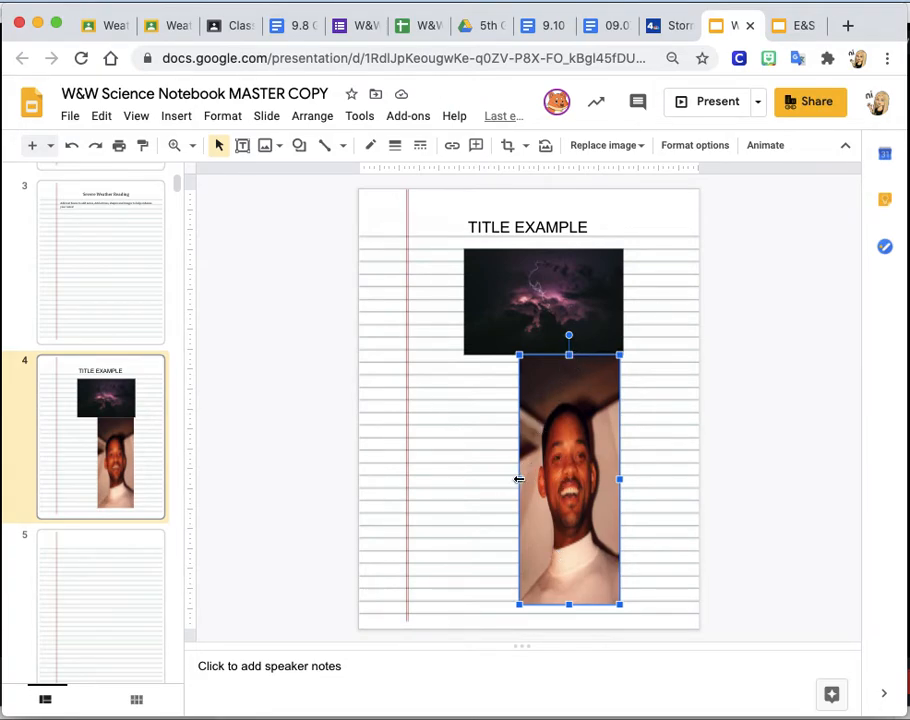
{"action": "left_click_drag", "start_coordinate": [520, 480], "coordinate": [520, 482]}
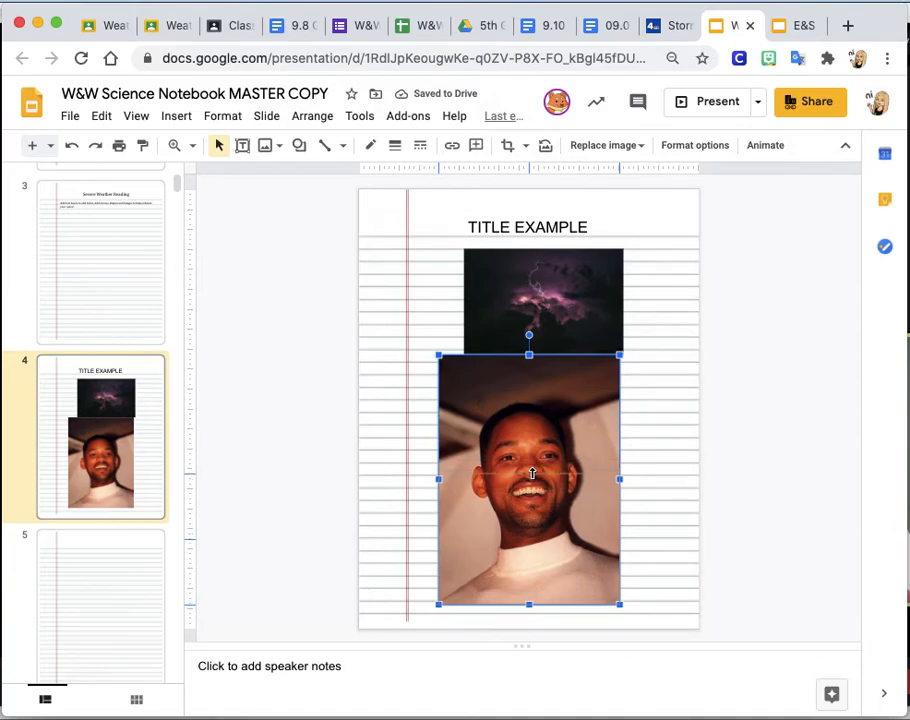
{"action": "left_click_drag", "start_coordinate": [530, 480], "coordinate": [530, 540]}
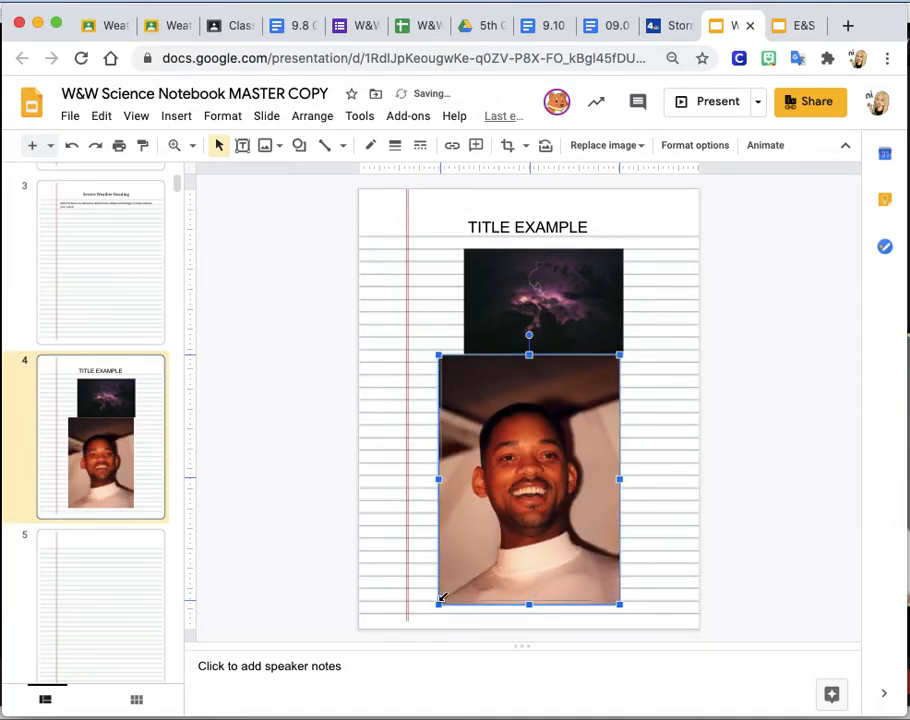
{"action": "left_click_drag", "start_coordinate": [618, 604], "coordinate": [618, 450]}
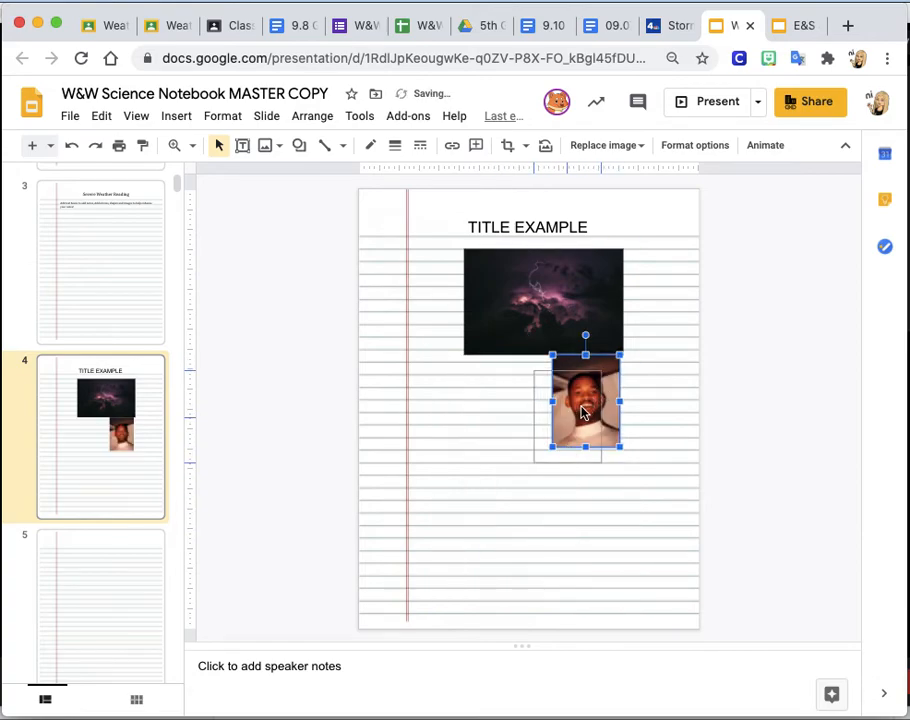
{"action": "left_click_drag", "start_coordinate": [584, 410], "coordinate": [528, 444]}
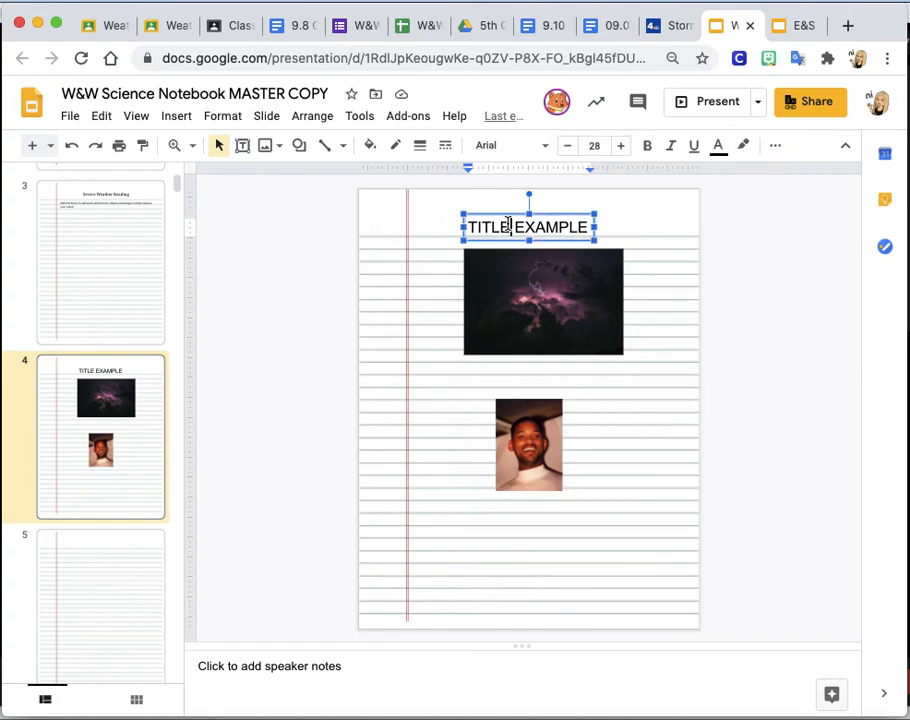
{"action": "left_click", "coordinate": [528, 444]}
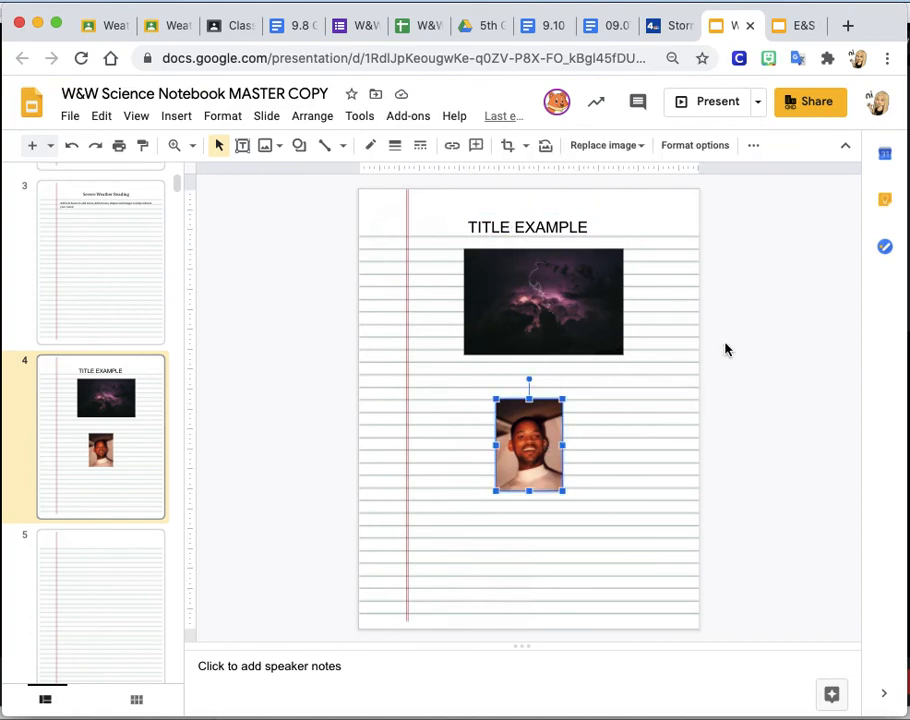